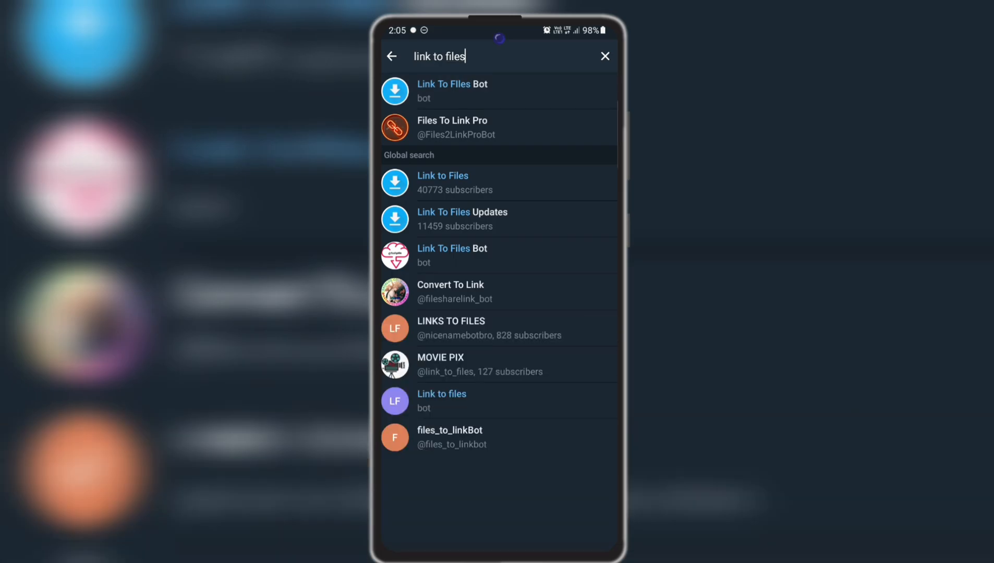
Start a conversation with the Link To Files Bot from the search results.
{"action": "left_click", "coordinate": [472, 91]}
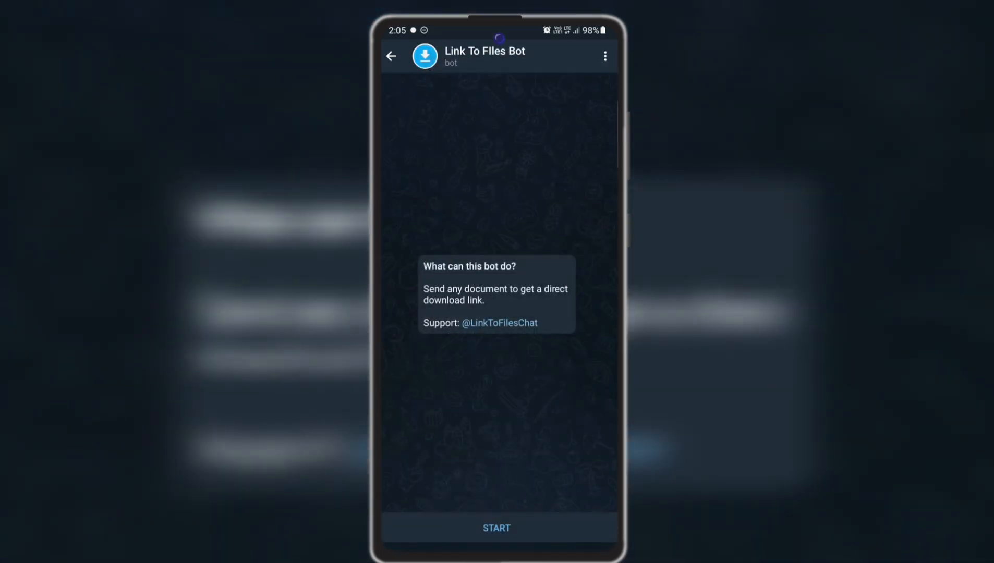
{"action": "left_click", "coordinate": [497, 528]}
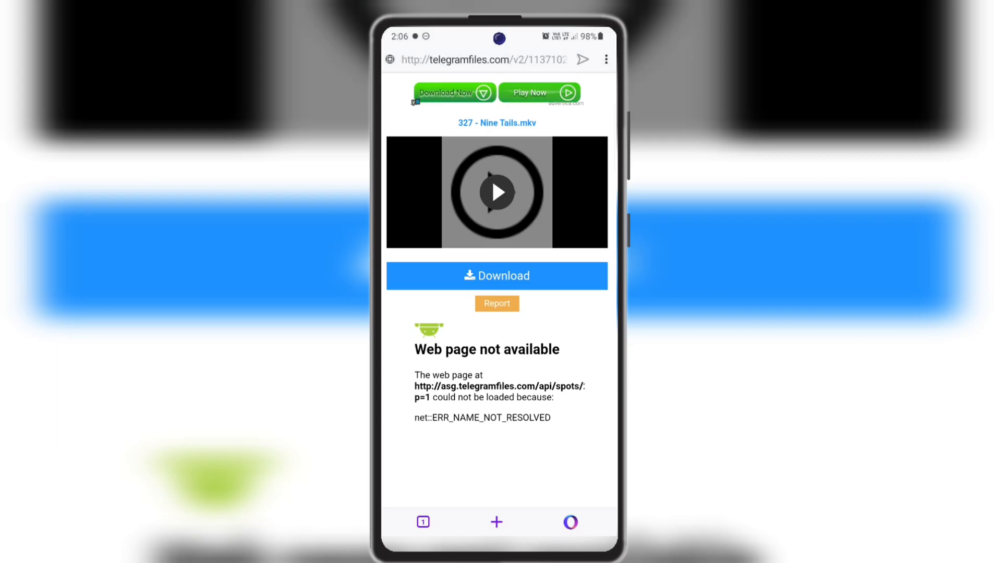
Begin downloading '327 - Nine Tails.mkv' from the telegramfiles.com page.
{"action": "left_click", "coordinate": [497, 276]}
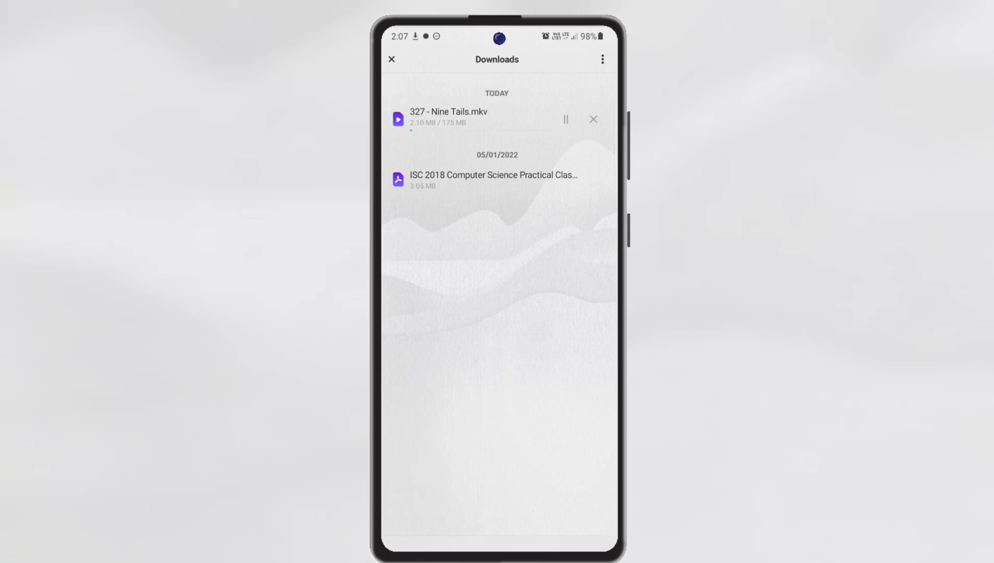
{"action": "left_click", "coordinate": [565, 120]}
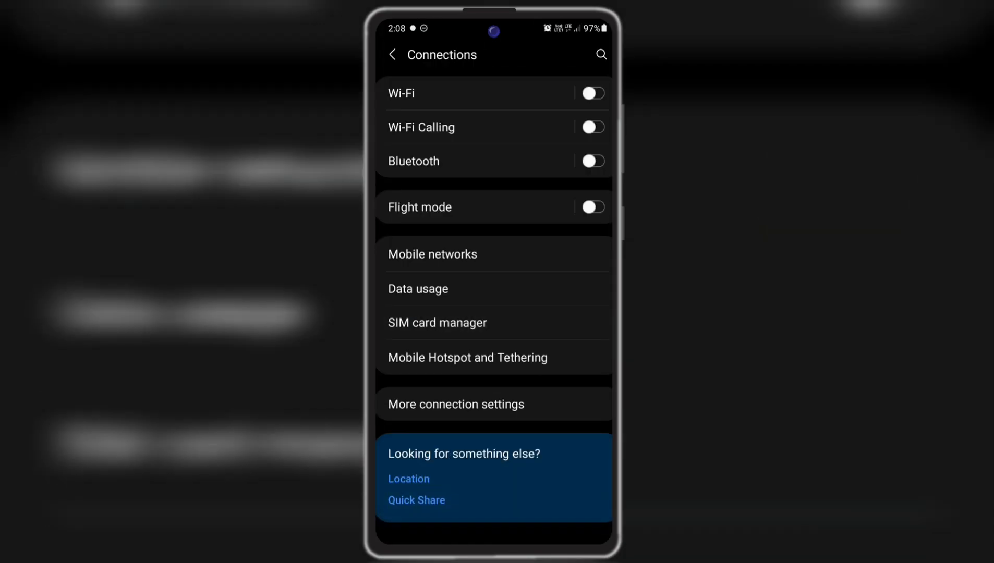
Reach the Private DNS mode choices via More connection settings.
{"action": "left_click", "coordinate": [456, 405]}
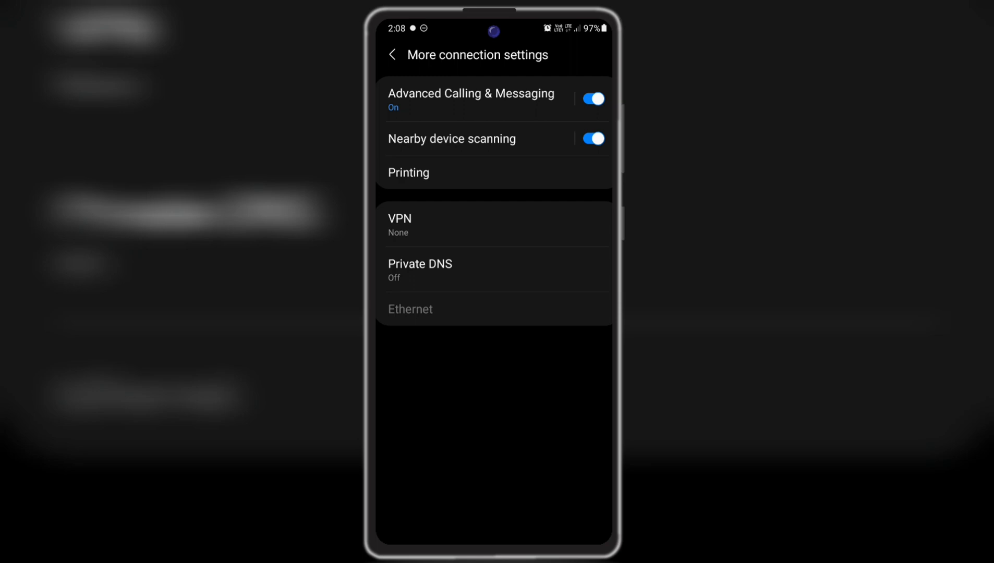
{"action": "left_click", "coordinate": [419, 269]}
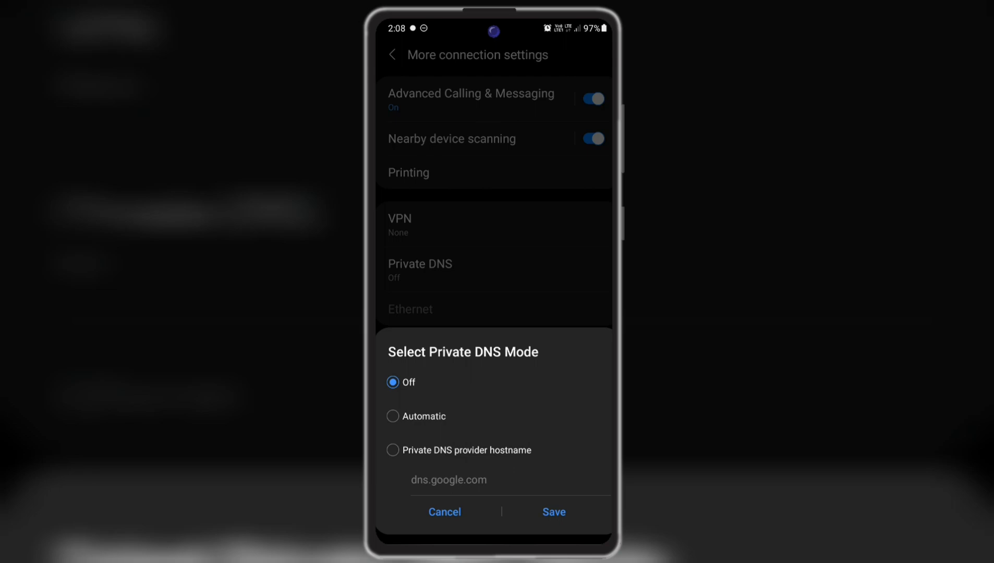
Choose Private DNS provider hostname and replace dns.google.com with 1dot1dot1dot1.cloudflare-dns.com from the clipboard.
{"action": "left_click", "coordinate": [392, 451]}
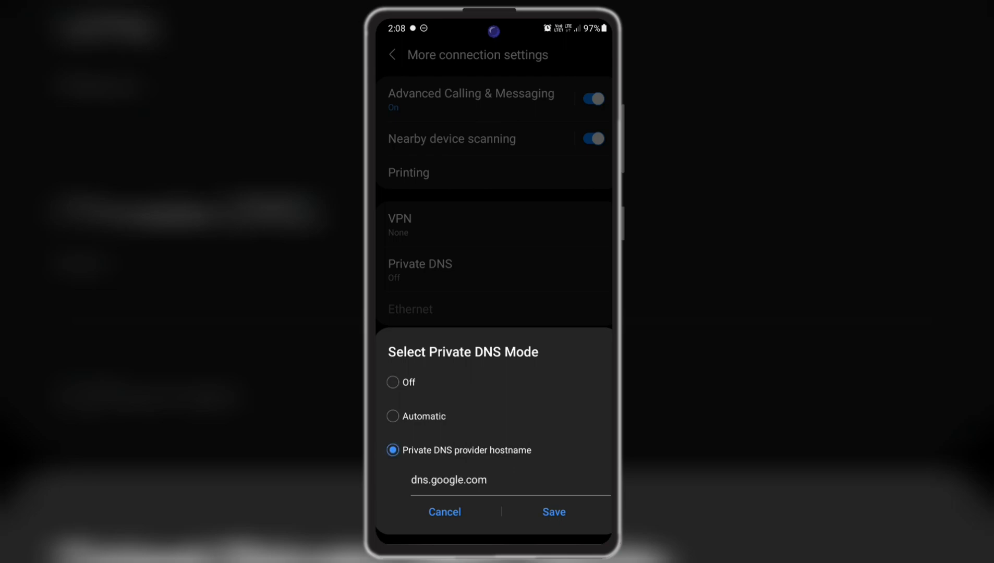
{"action": "left_click", "coordinate": [486, 481]}
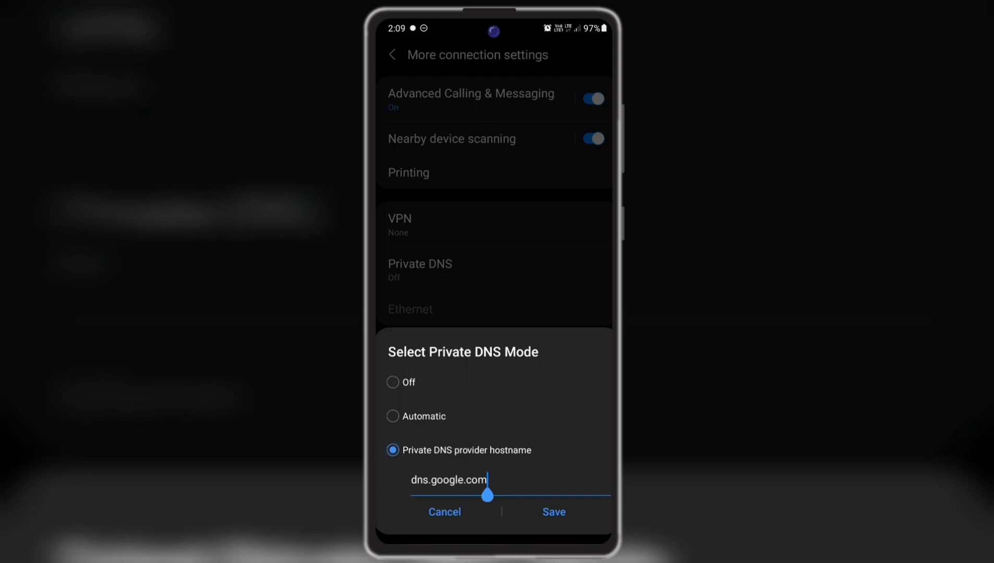
{"action": "left_click", "coordinate": [450, 480]}
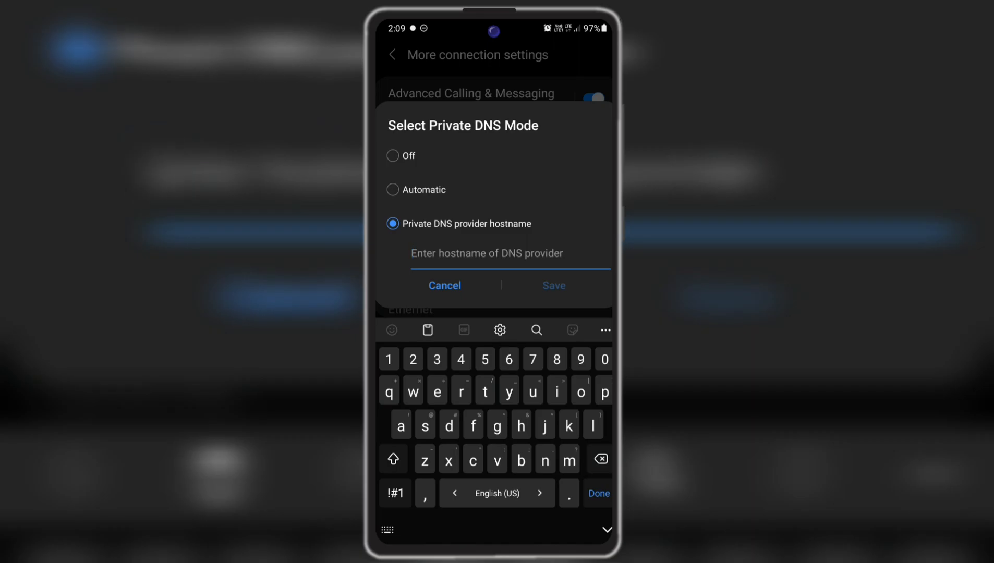
{"action": "left_click", "coordinate": [428, 331]}
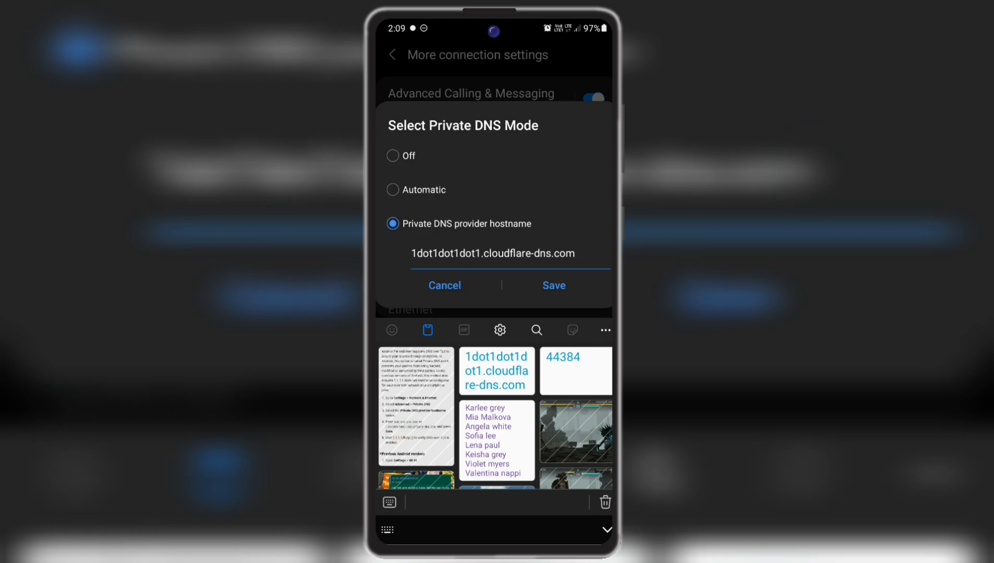
{"action": "left_click", "coordinate": [493, 253]}
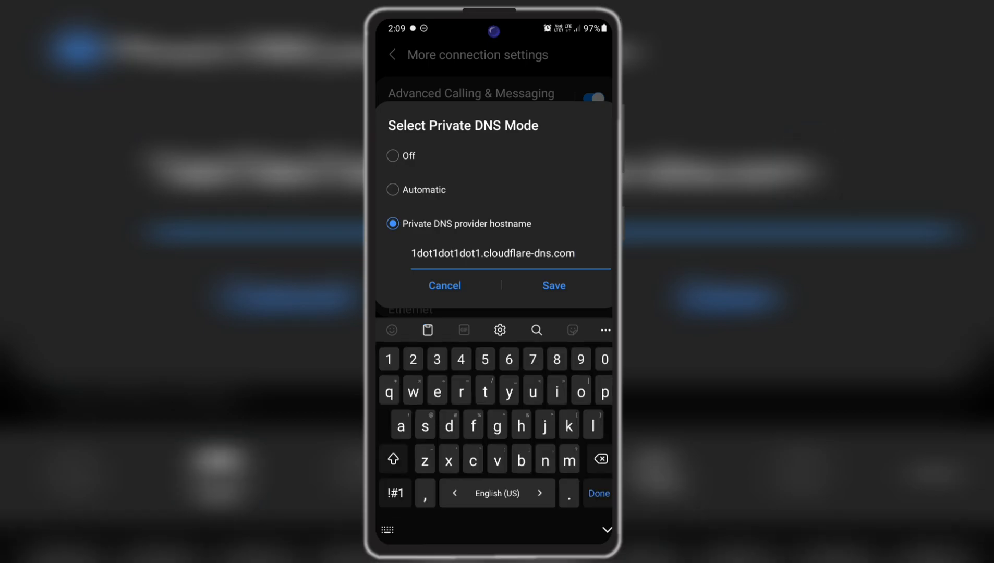